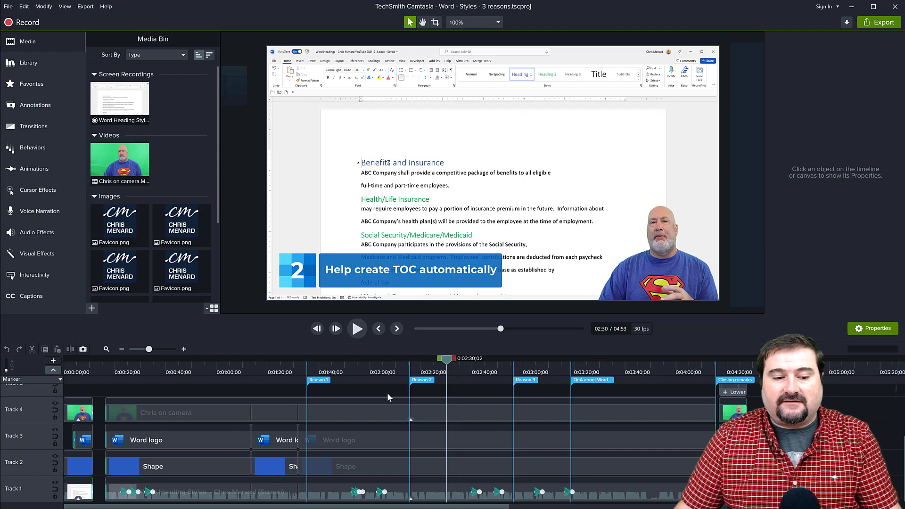
mouse_move(313, 411)
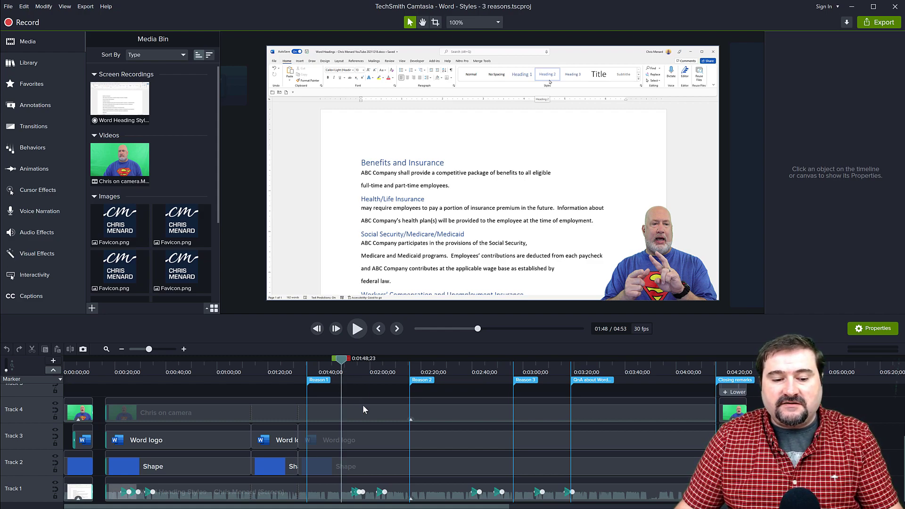
mouse_move(647, 199)
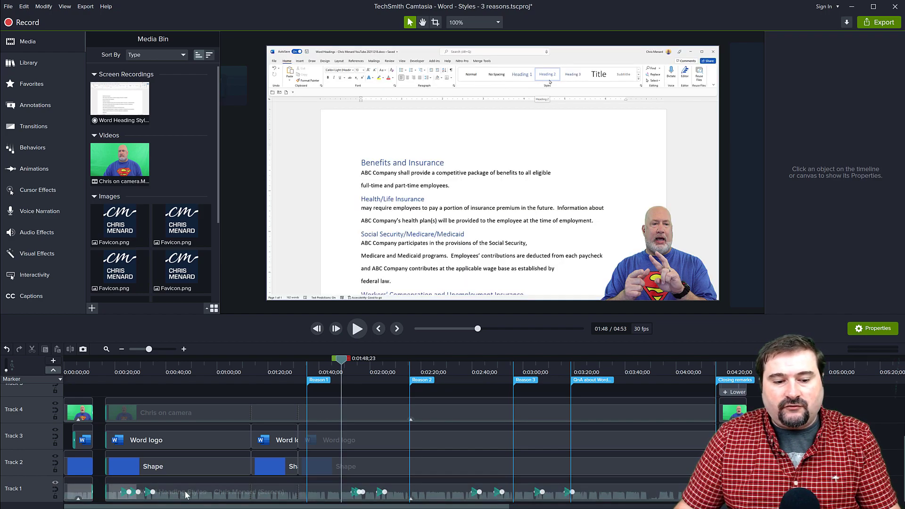
Select the screen recording clip on Track 1 near the 1:54 mark
click(351, 482)
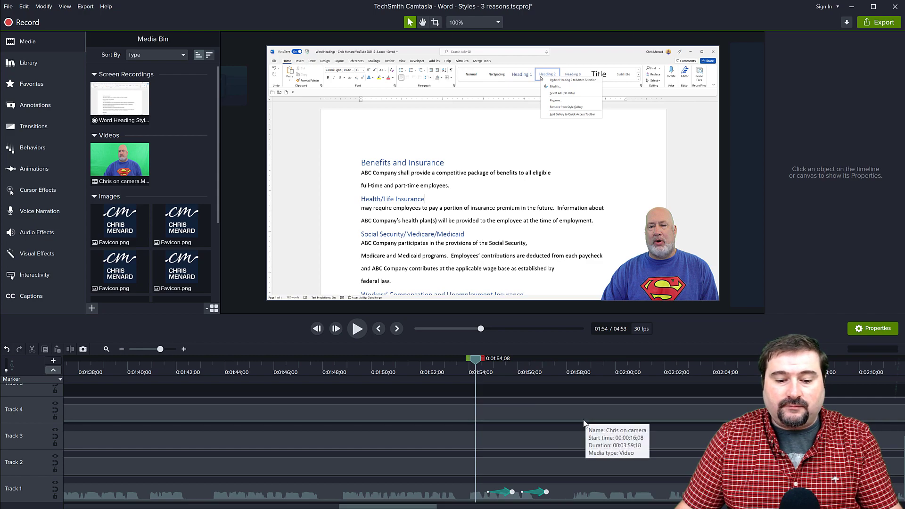
mouse_move(601, 417)
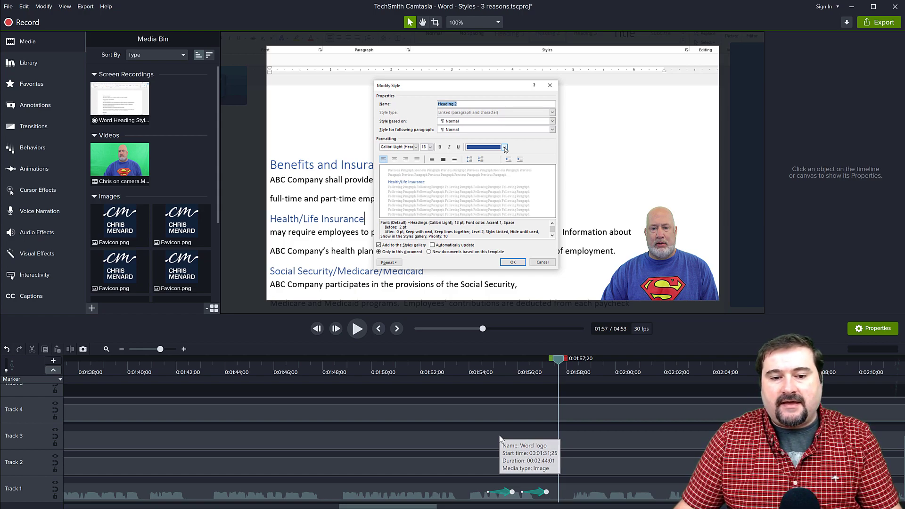
mouse_move(500, 439)
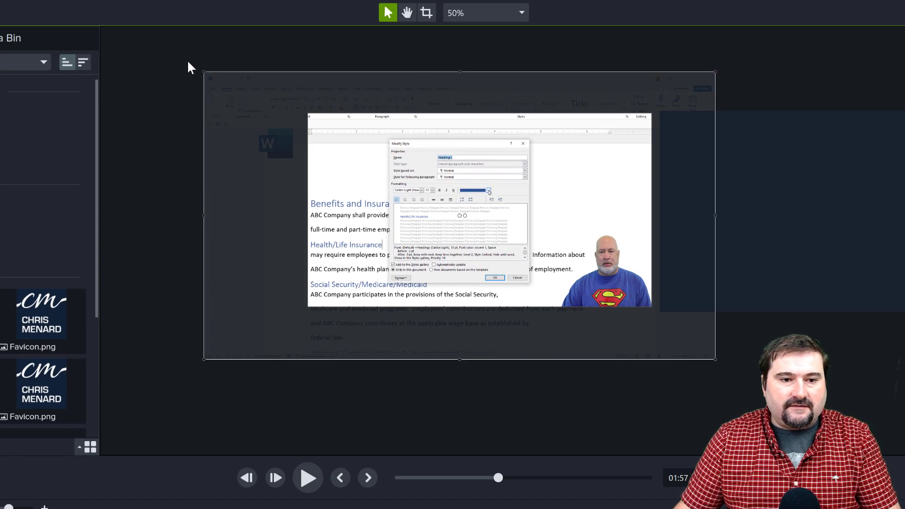
mouse_move(711, 298)
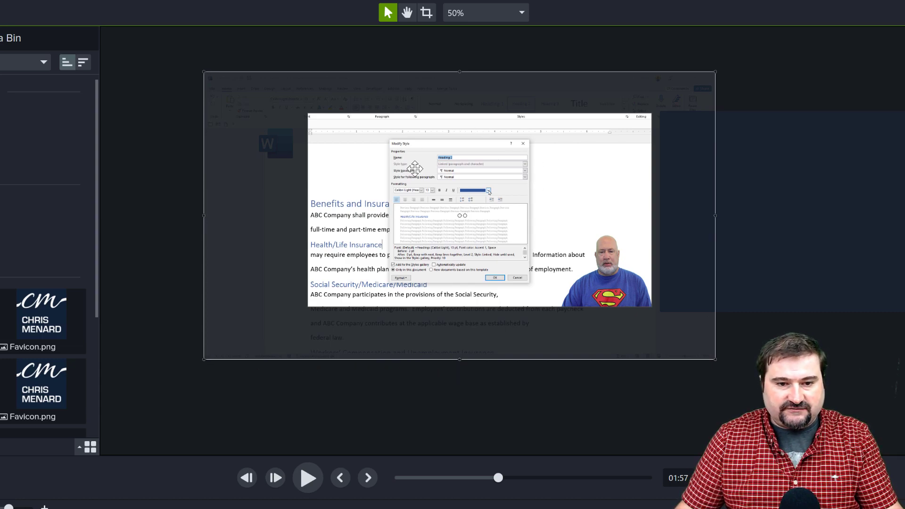
mouse_move(433, 208)
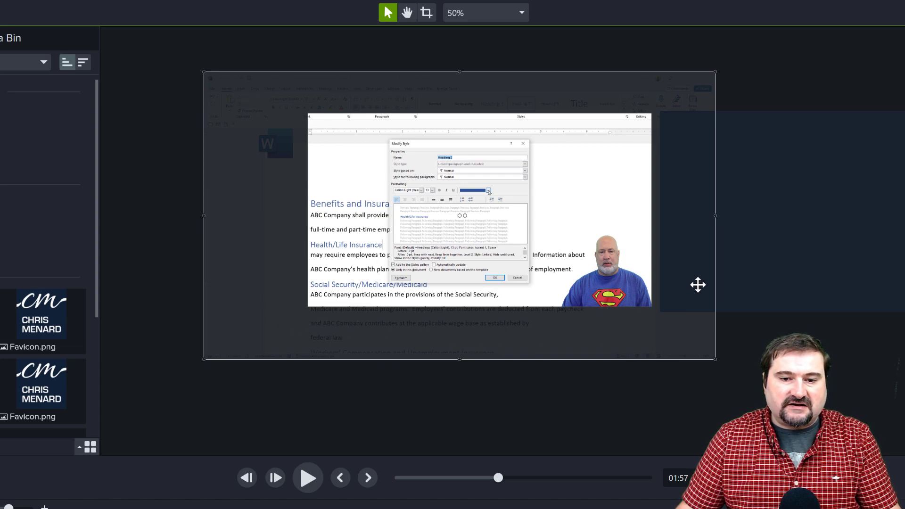
mouse_move(189, 119)
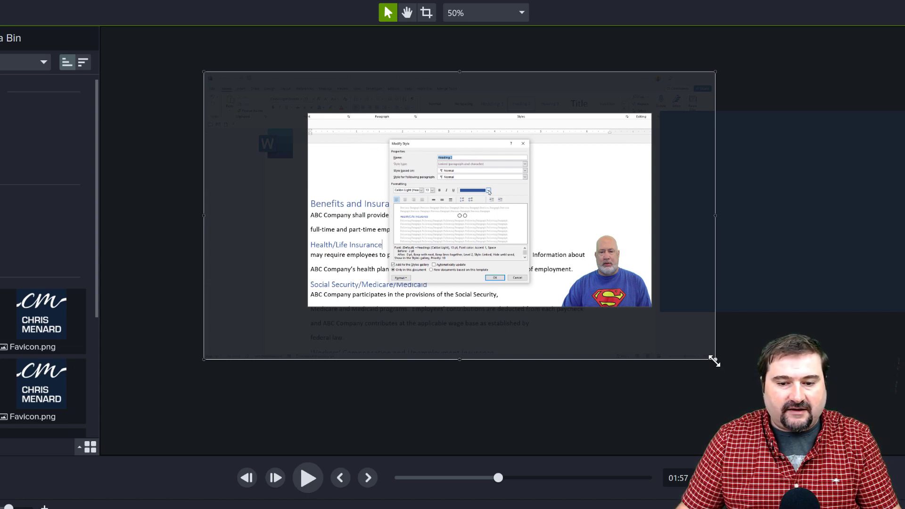
Drag the clip's corner handle outward on the canvas to scale up the Word window
drag(716, 361, 686, 362)
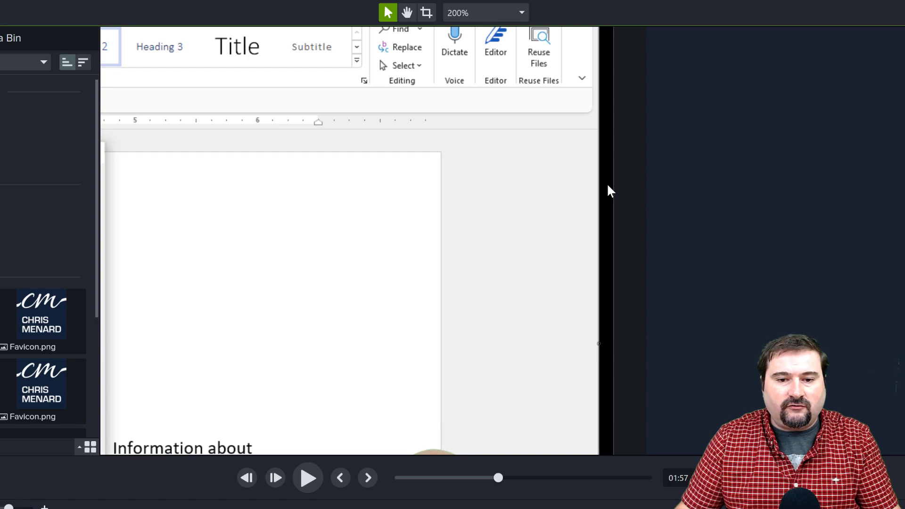
mouse_move(603, 191)
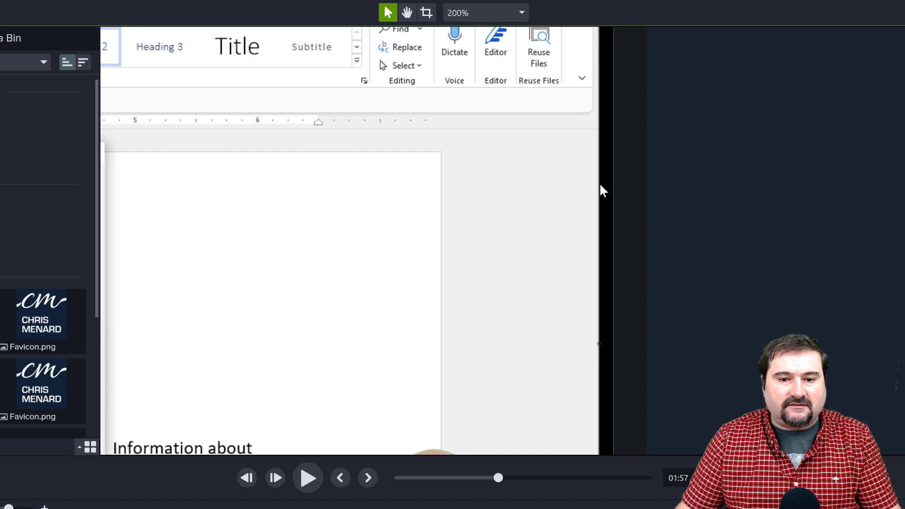
mouse_move(611, 202)
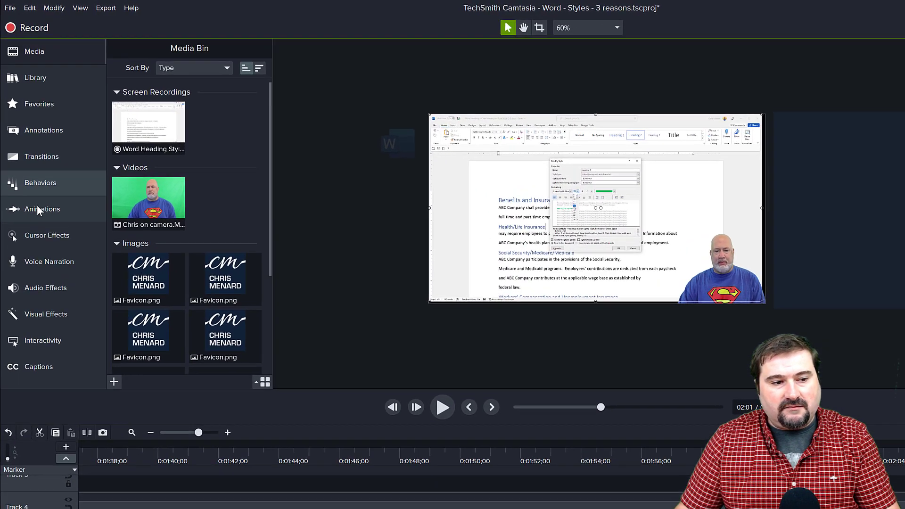
Show the Animations presets (Scale to Fit, Scale Up) for the screen recording clip
click(41, 209)
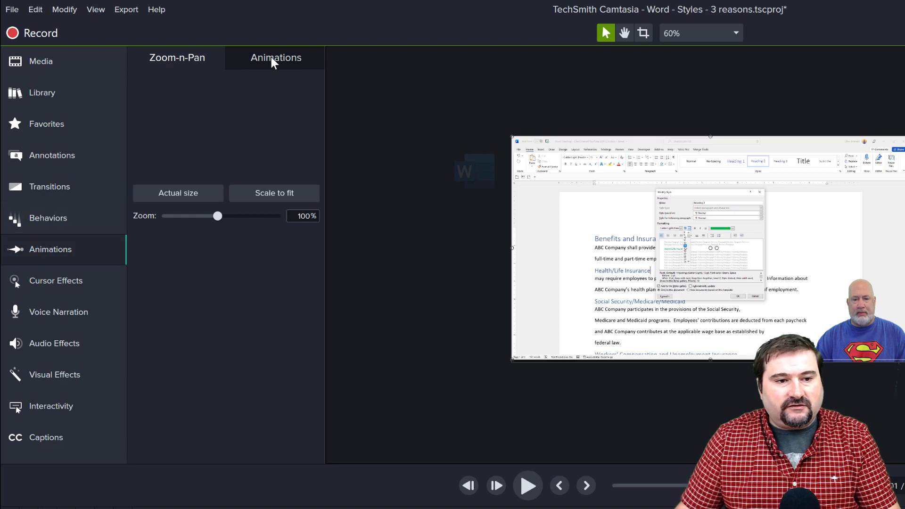
click(276, 57)
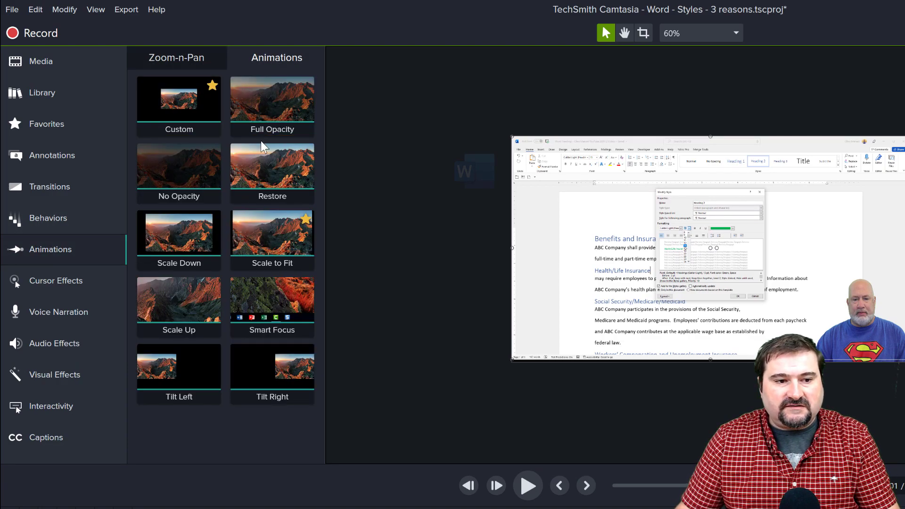
click(178, 298)
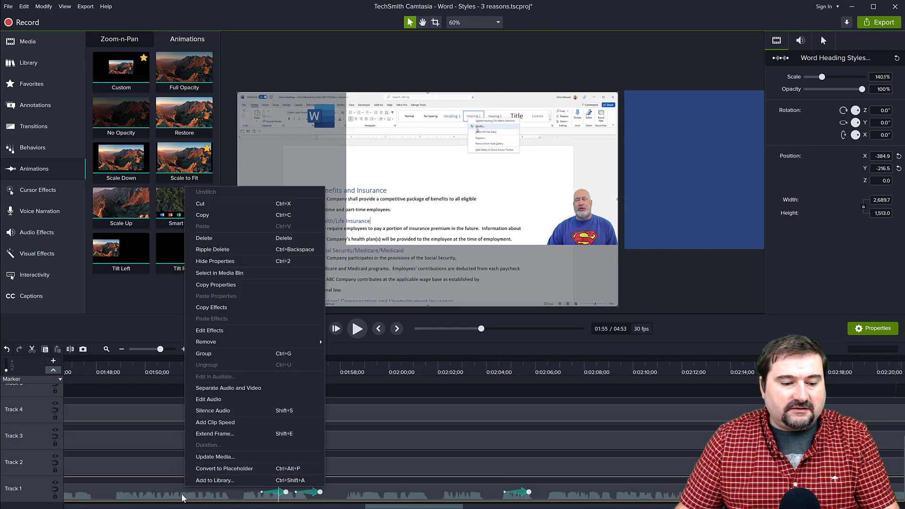
mouse_move(226, 411)
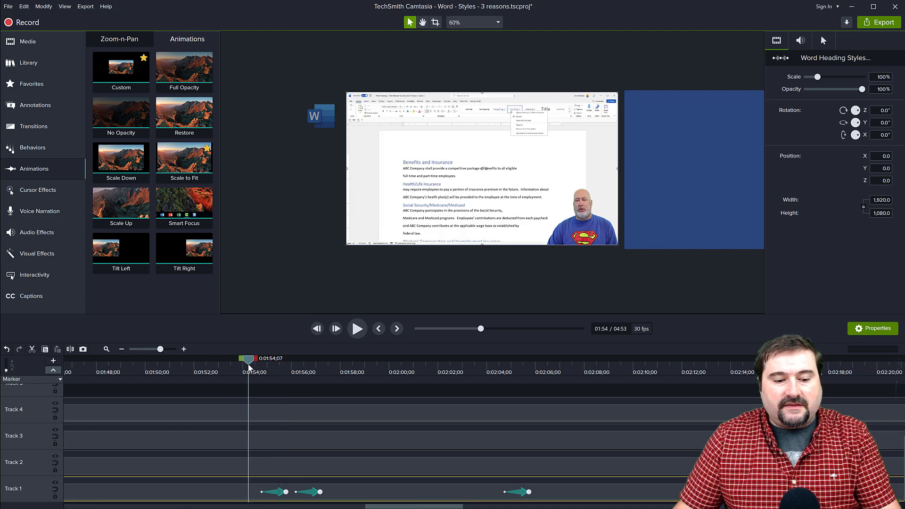
Play from 1:54 to preview the zoom-in, then pause partway through
click(356, 328)
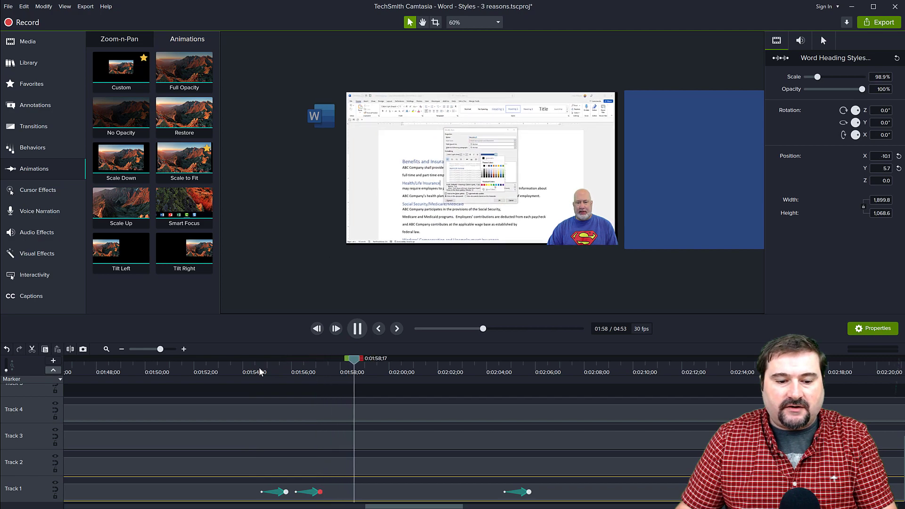
click(356, 328)
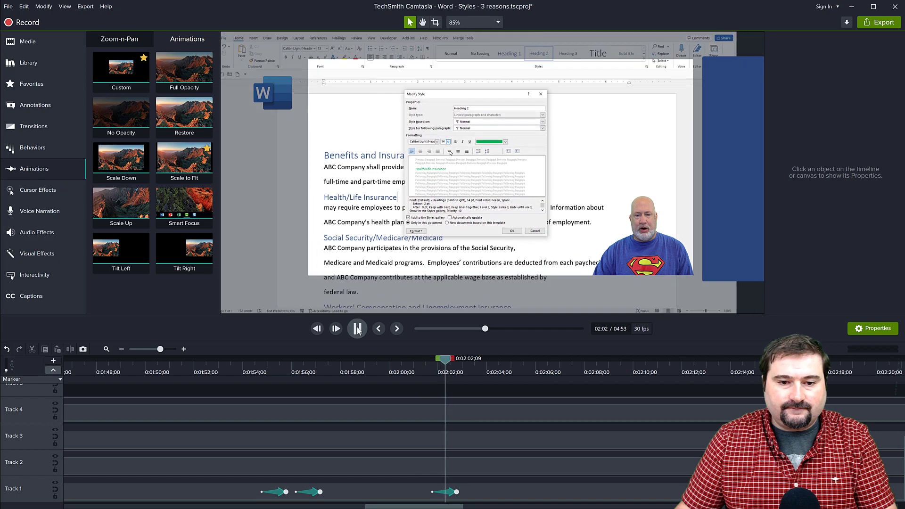
Resume playback around 2:02 to watch the Scale to Fit shrink-back
click(357, 328)
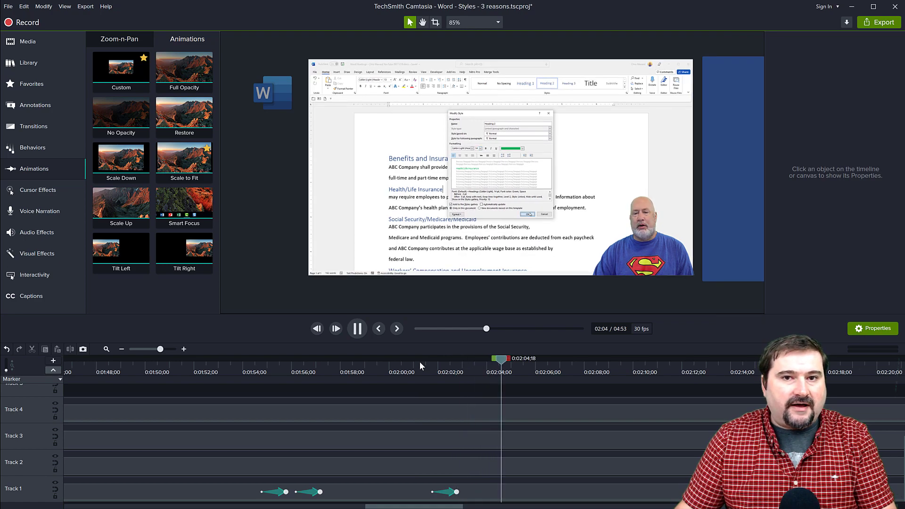
Stop playback and replay the zoom, pan and scale-back sequence from 1:54
click(357, 328)
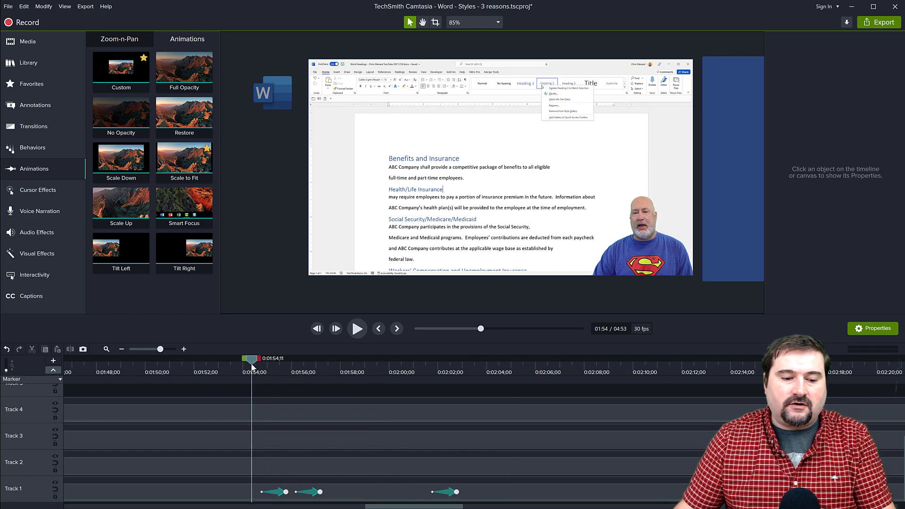
click(357, 328)
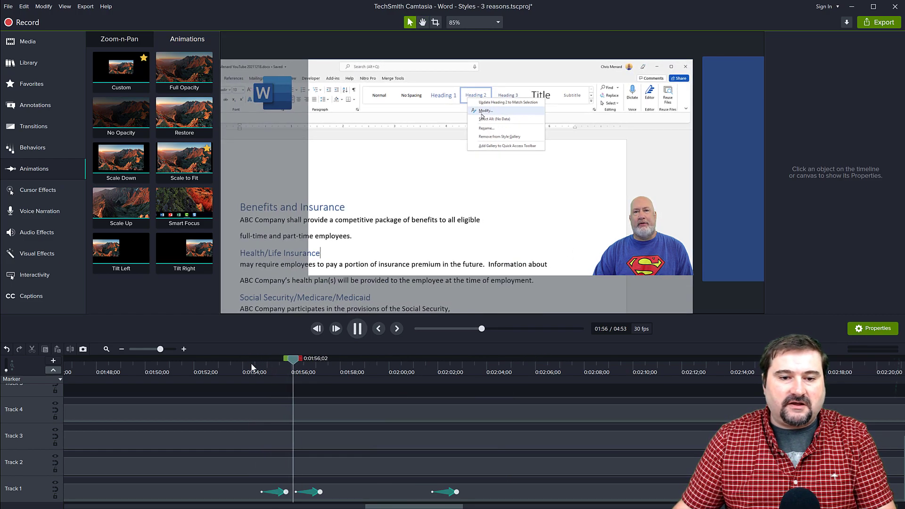
click(485, 111)
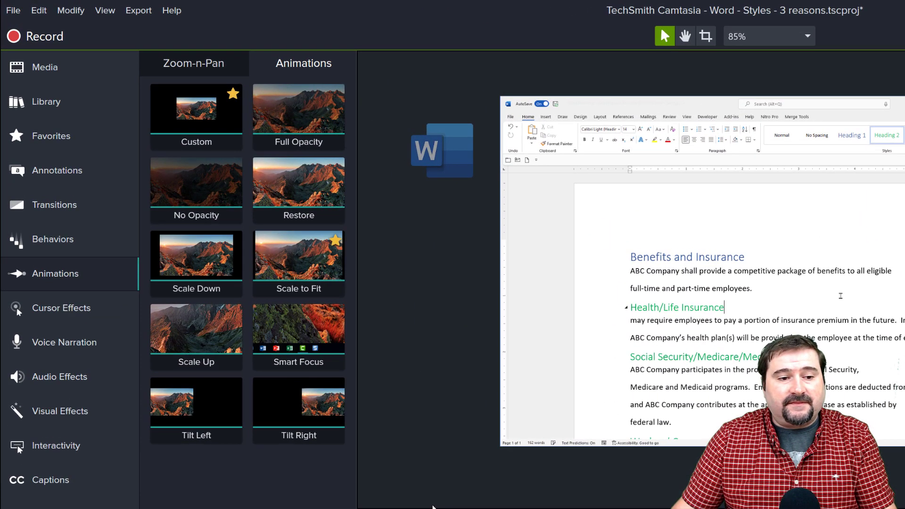
click(299, 255)
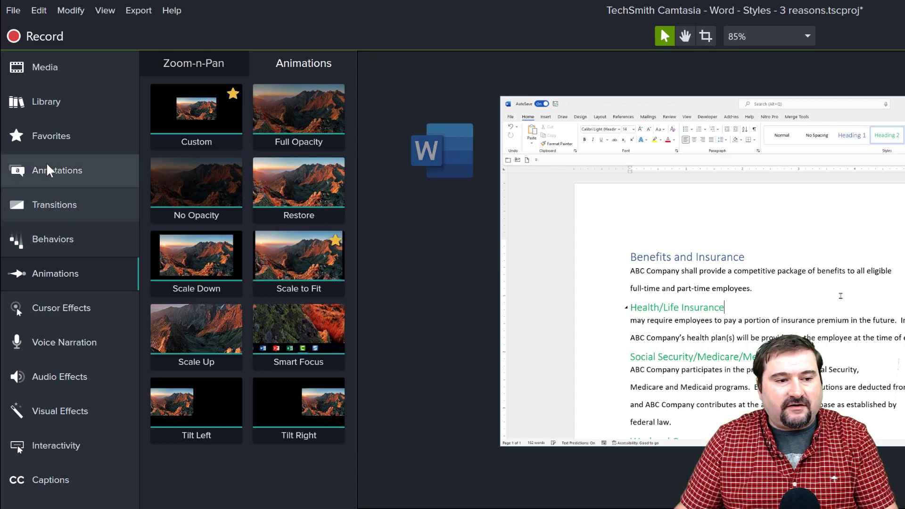
mouse_move(51, 135)
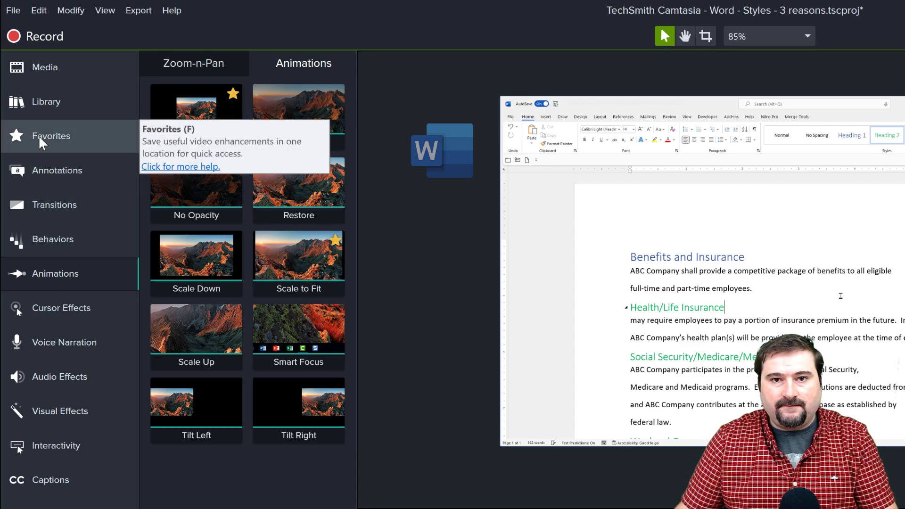
Show the Favorites collection of saved effects and animations
click(51, 135)
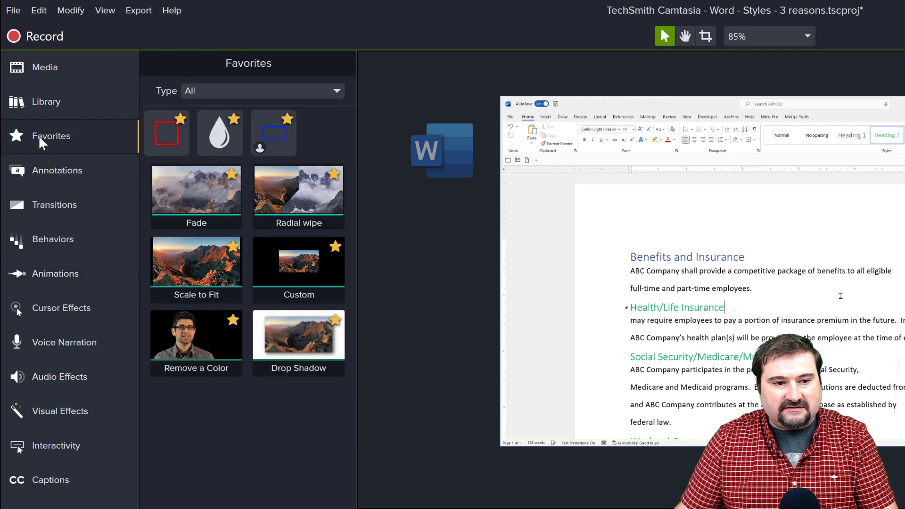
click(196, 263)
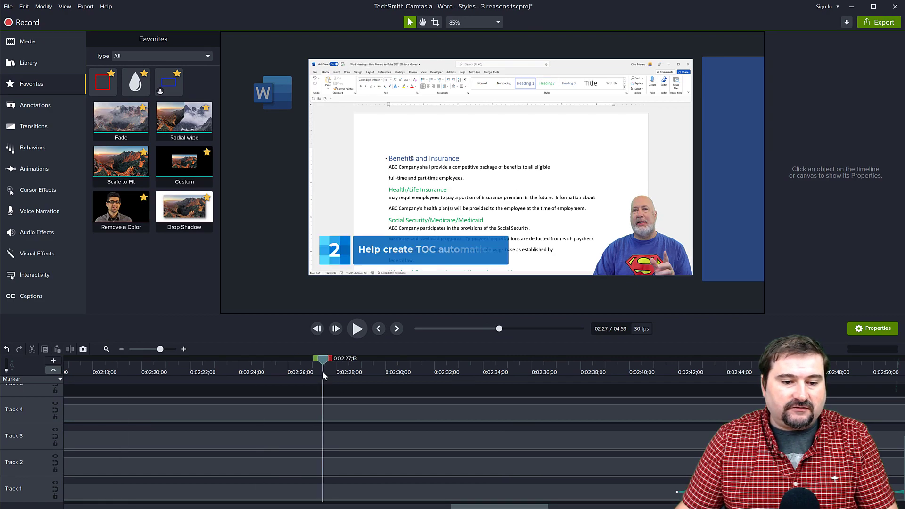
Select the Track 1 clip, shift the ~169% zoomed recording to the page's left side, and adjust its animation span
click(469, 192)
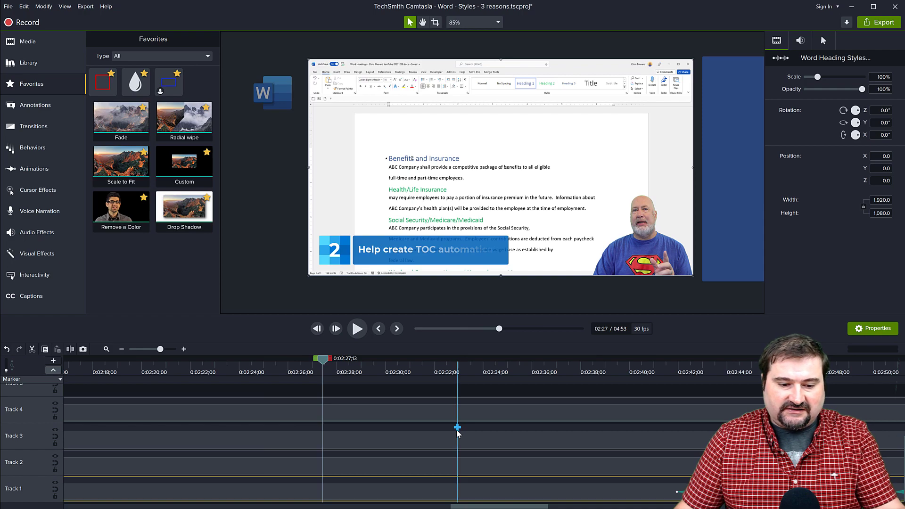
mouse_move(228, 338)
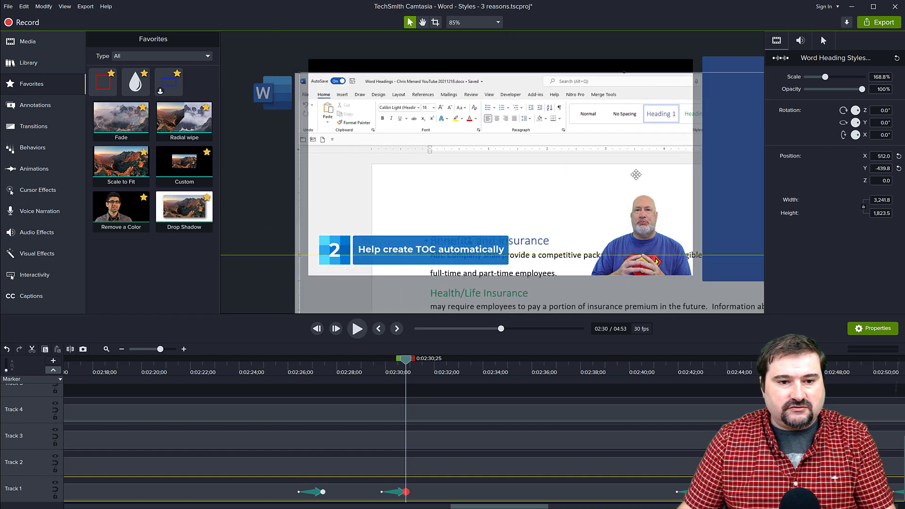
drag(637, 175, 643, 161)
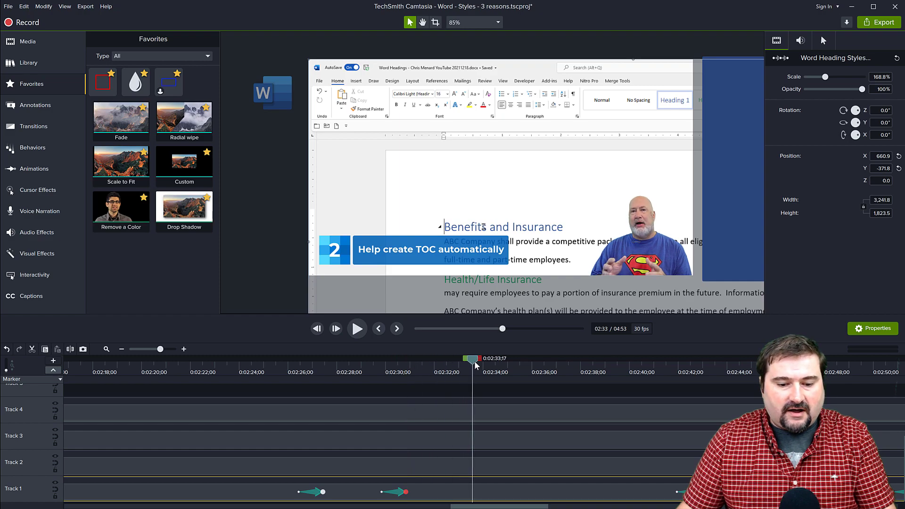
drag(473, 358, 515, 359)
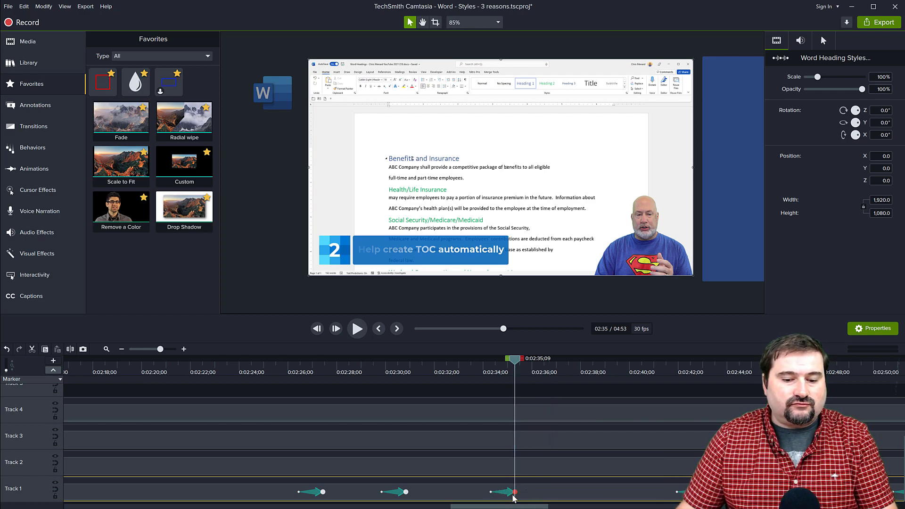
mouse_move(279, 371)
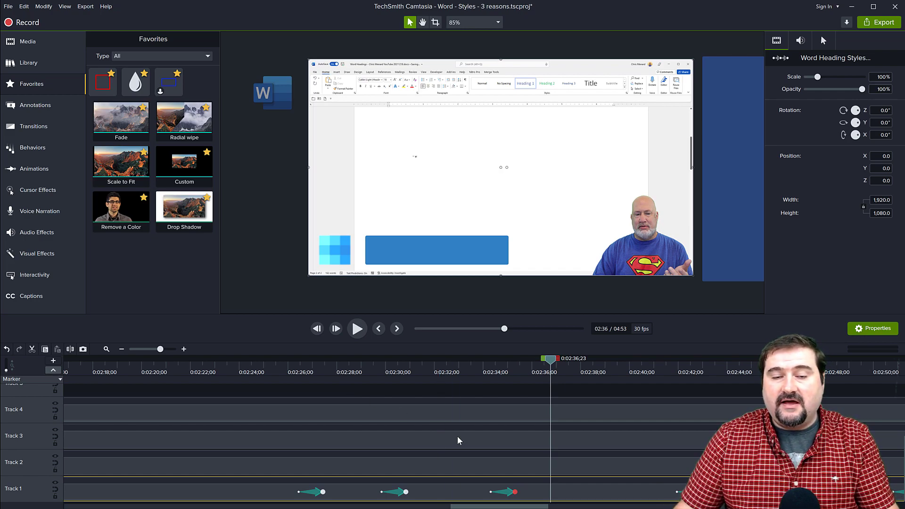
mouse_move(458, 441)
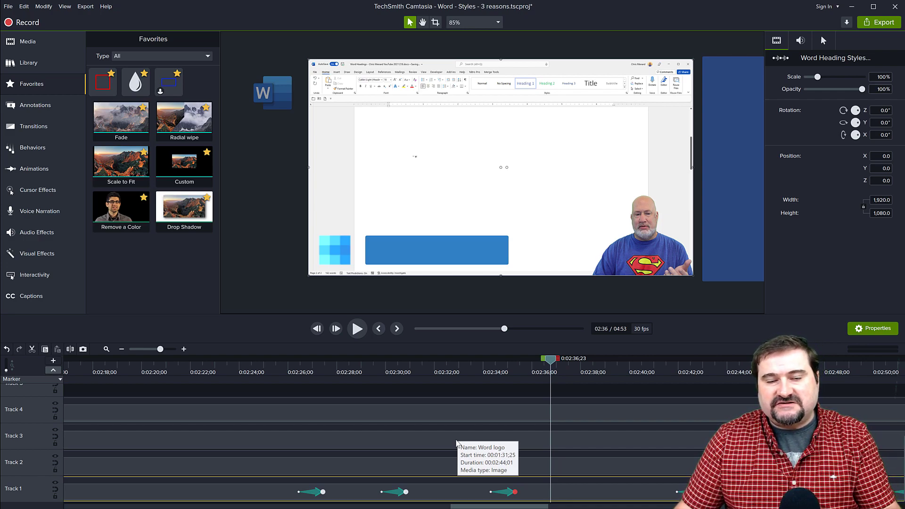
mouse_move(456, 444)
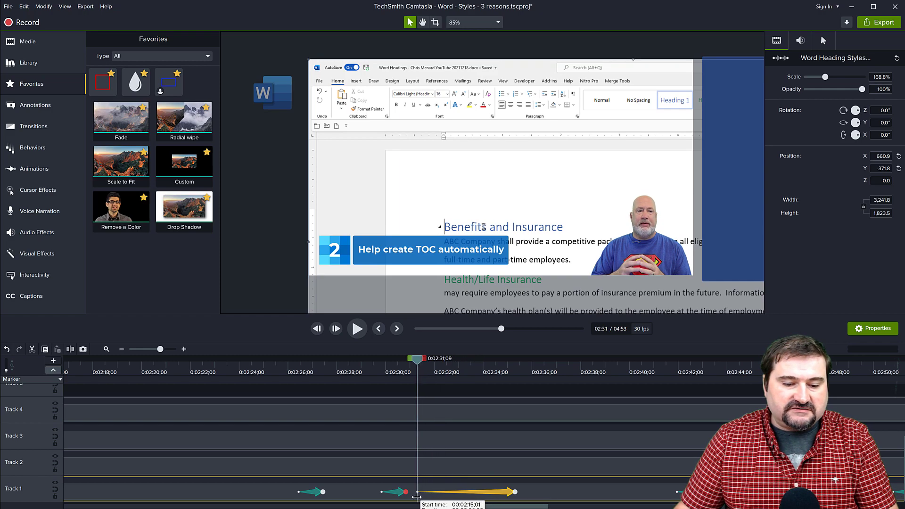
Stretch the final animation so the scale-back starts earlier, then preview the zoom and pan
drag(411, 358, 367, 358)
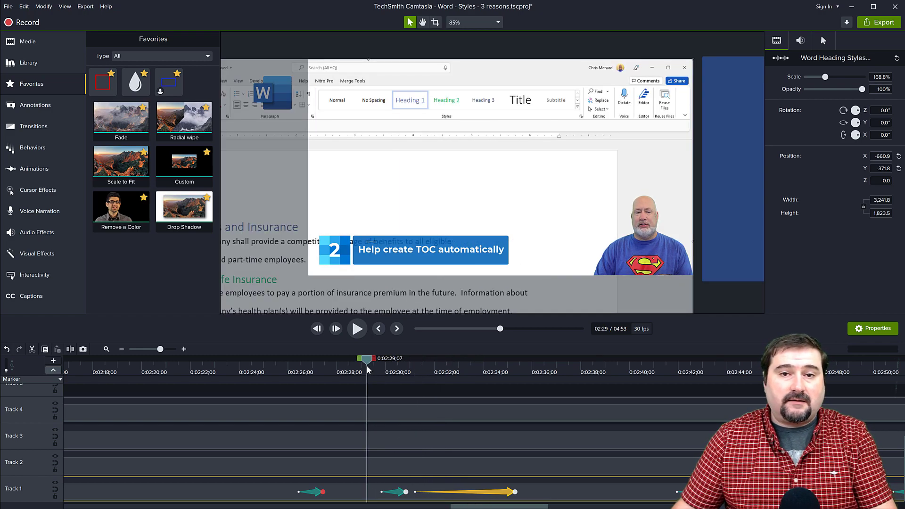
click(357, 329)
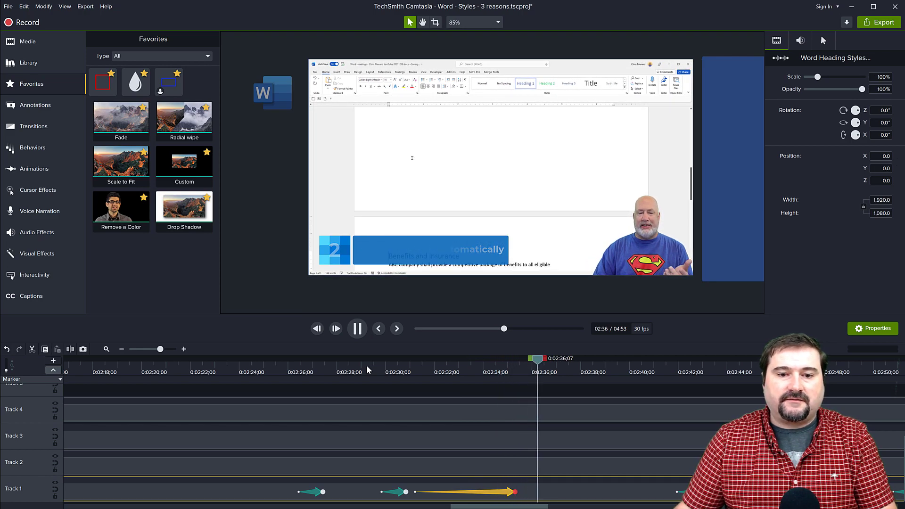
click(357, 328)
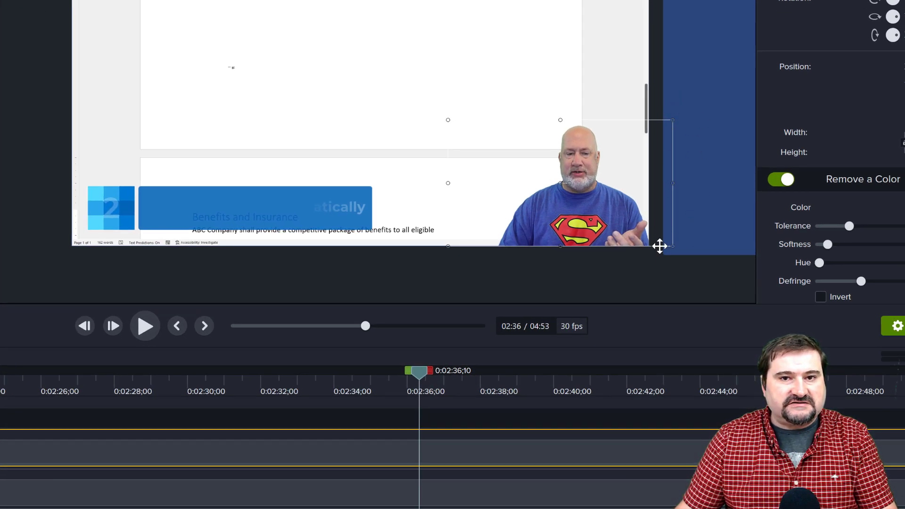
mouse_move(667, 260)
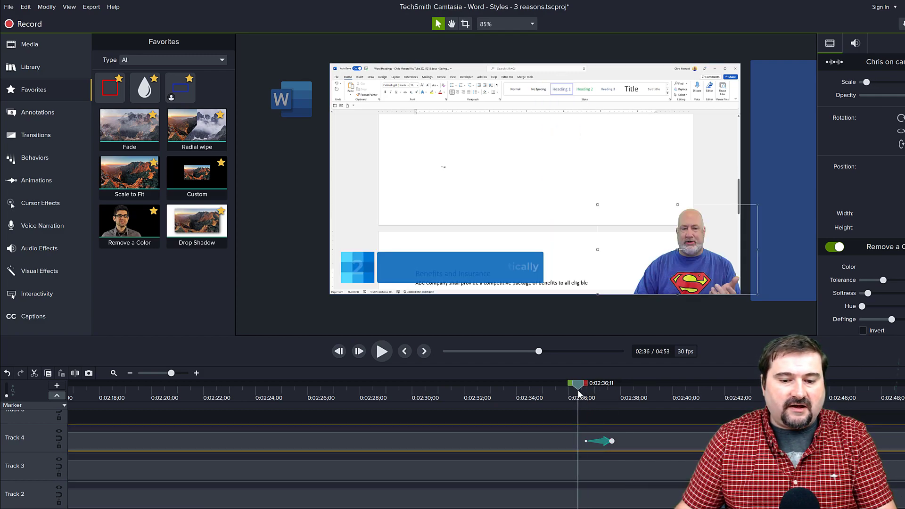
Move the playhead to the end of the webcam clip's animation at about 2:38
click(381, 351)
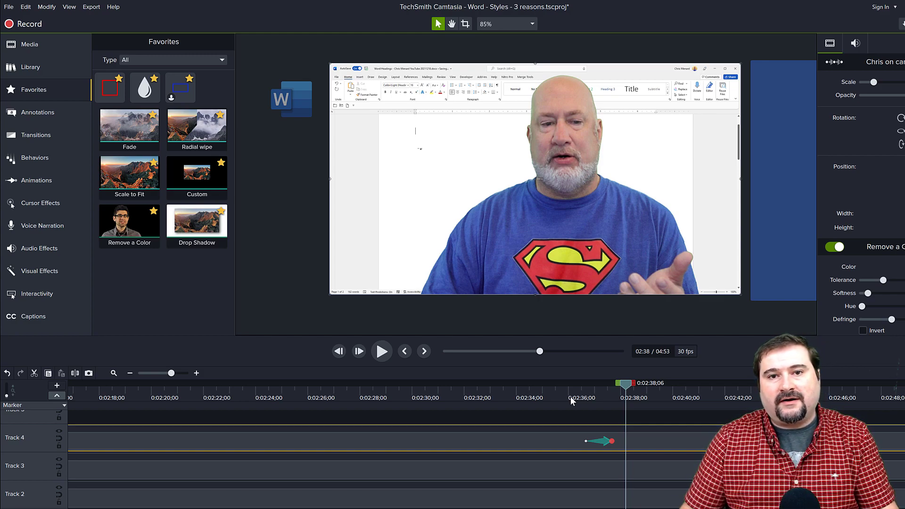
mouse_move(486, 241)
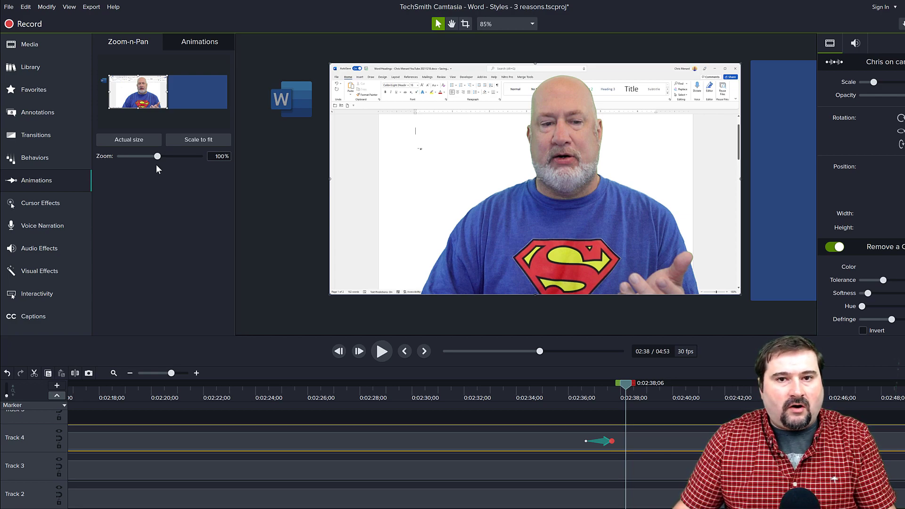
Browse the animation presets panel, revealing options like Scale to Fit and Smart Focus
click(199, 41)
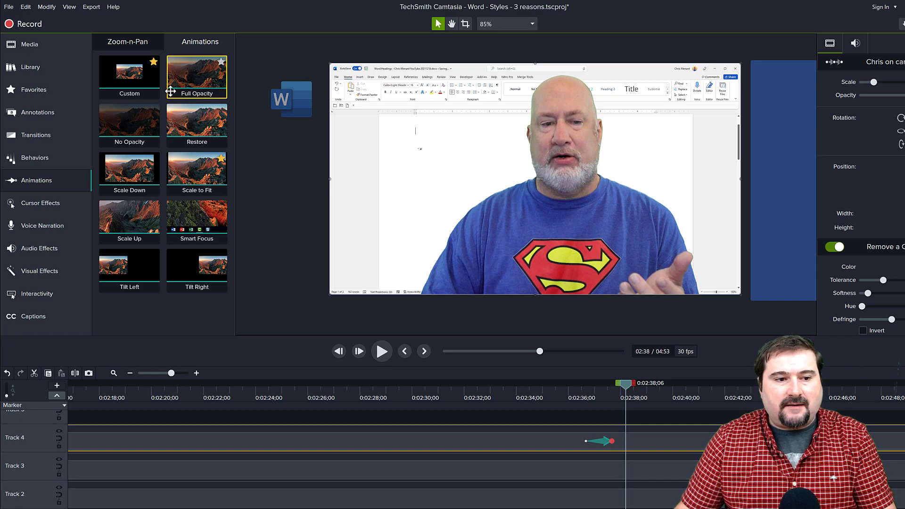
click(129, 75)
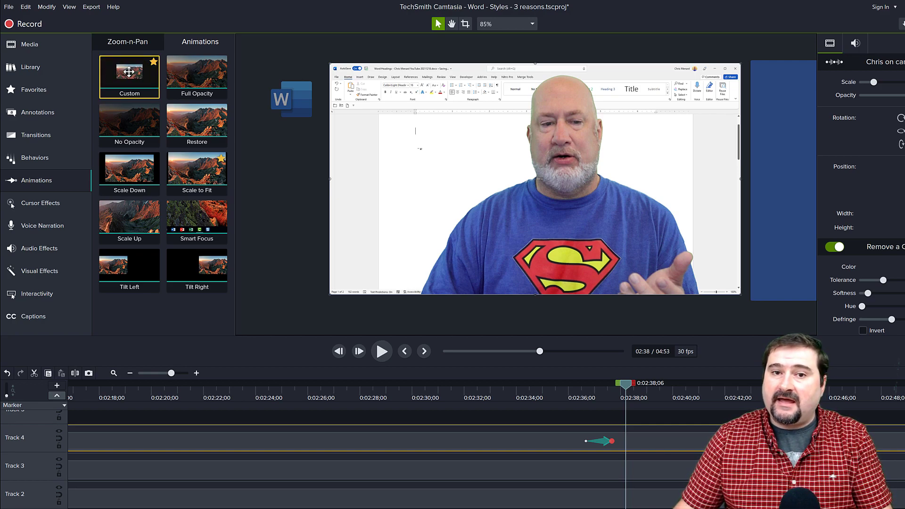
click(198, 170)
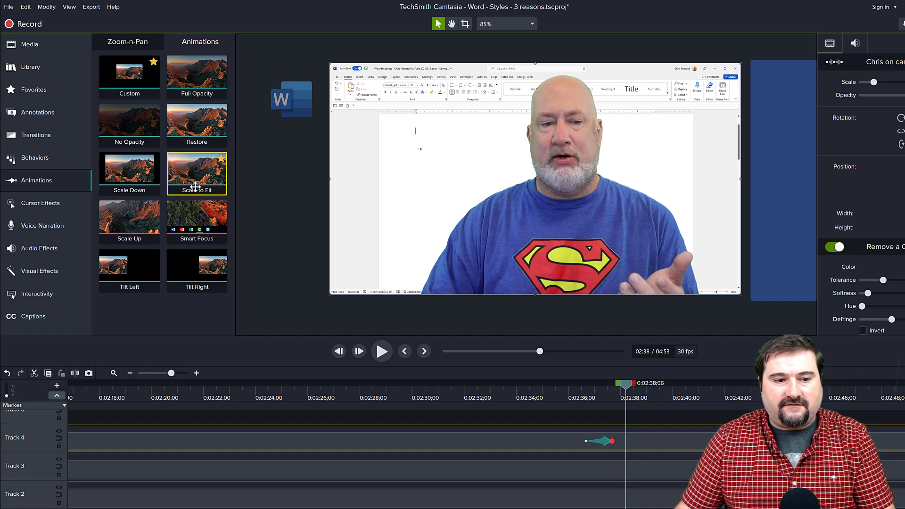
click(130, 172)
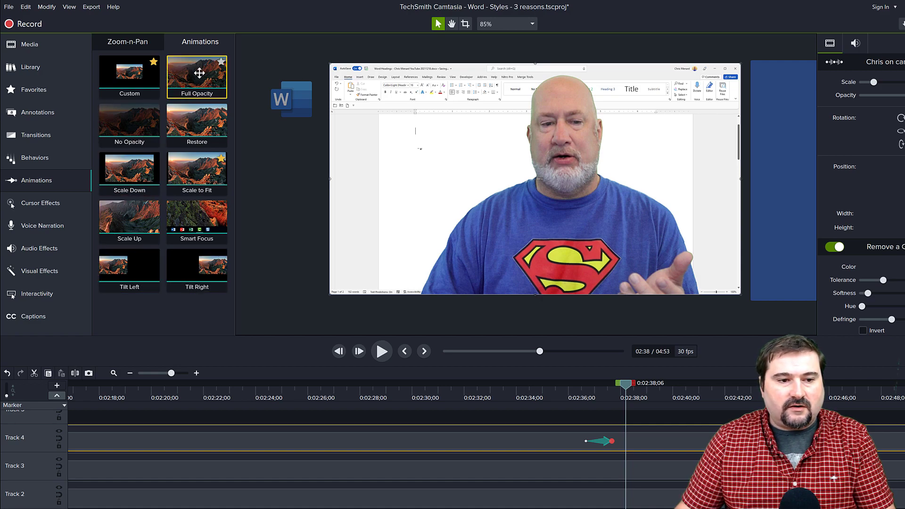
click(197, 221)
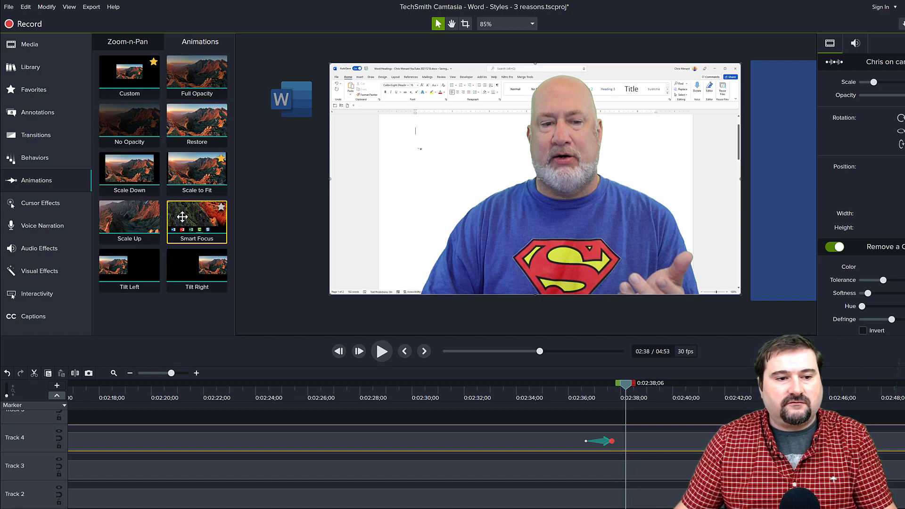